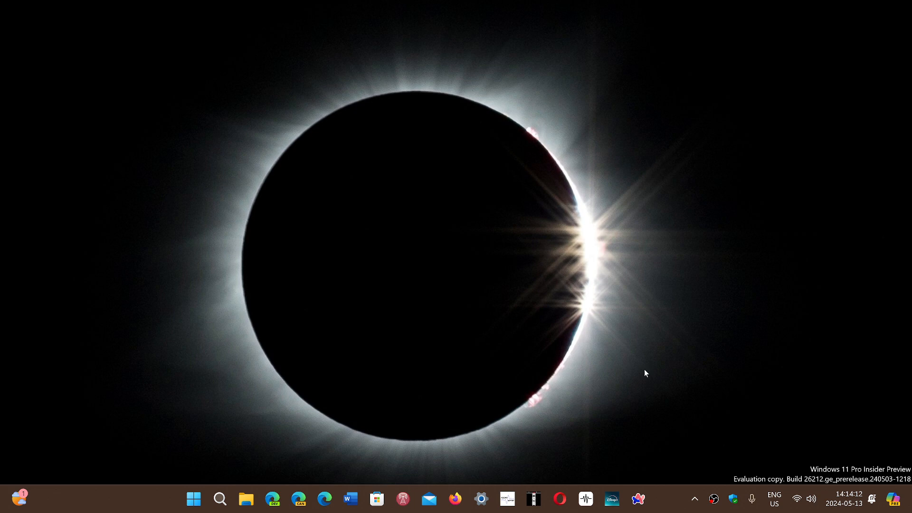
mouse_move(554, 288)
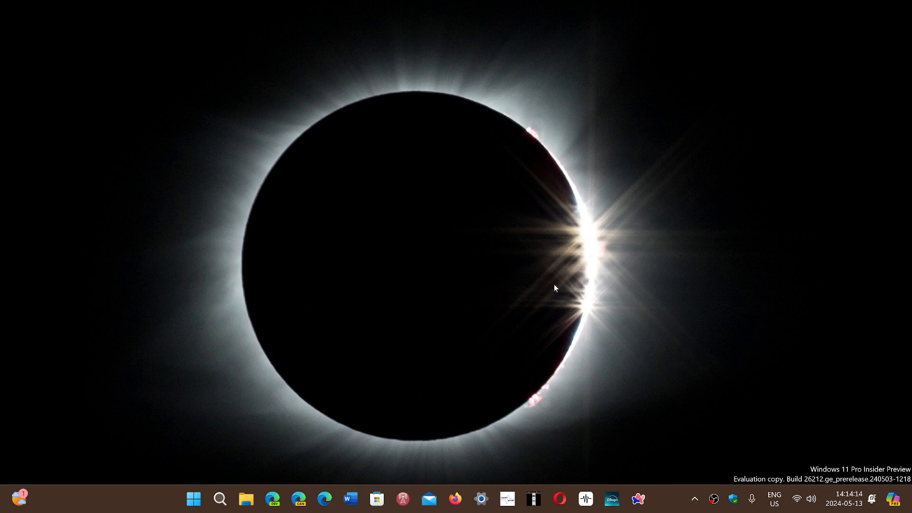
mouse_move(363, 406)
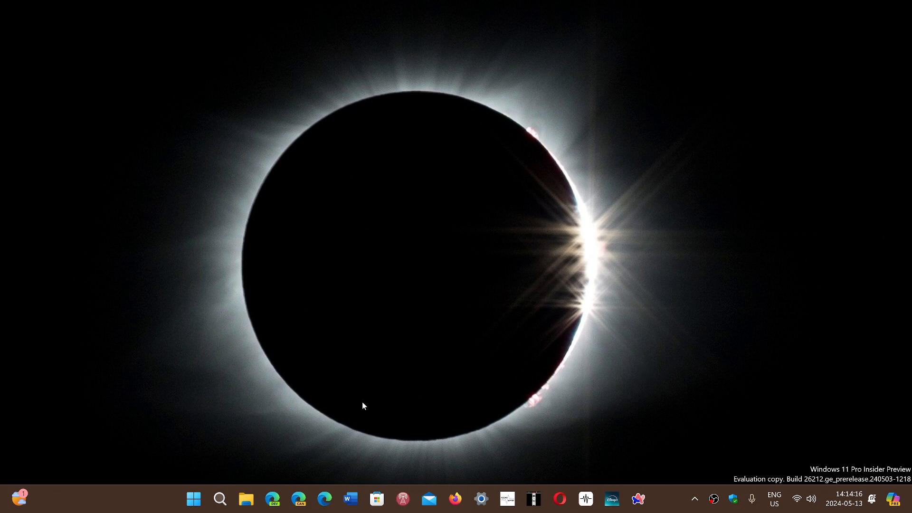
mouse_move(340, 446)
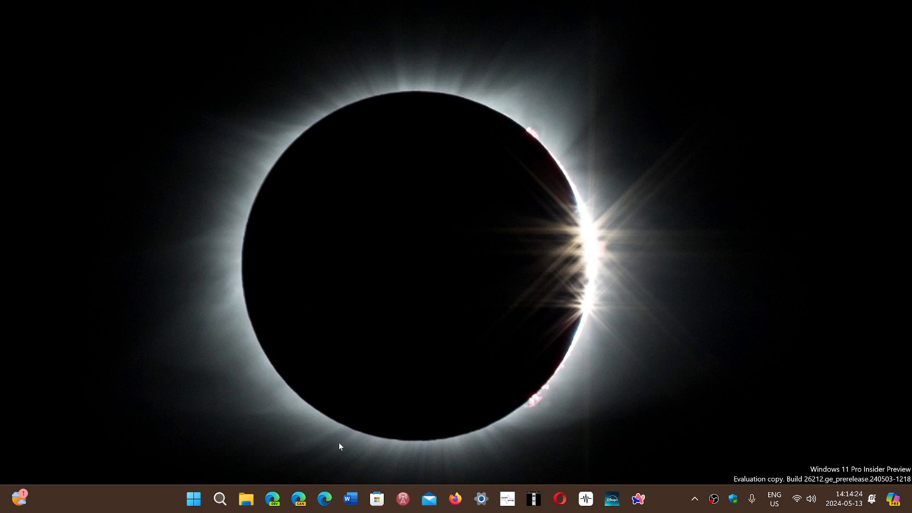
mouse_move(274, 468)
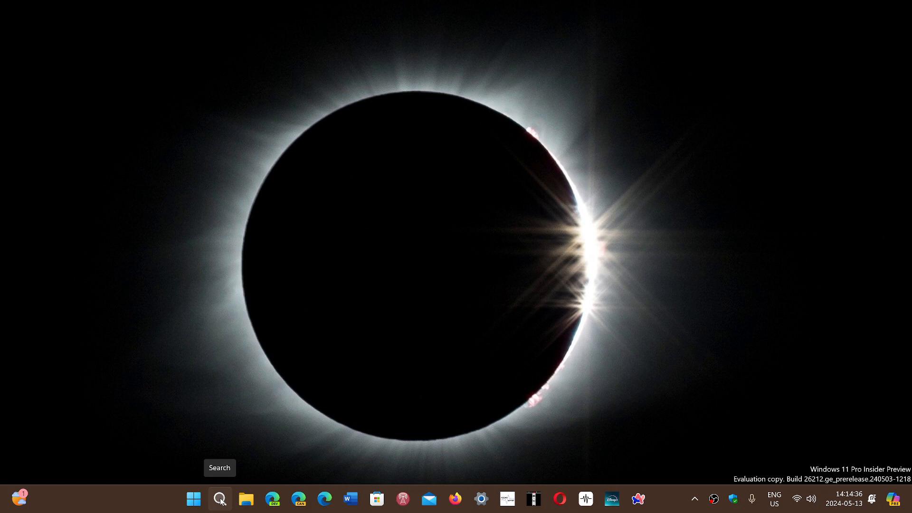
- Launch Chrome from the taskbar, showing the Government of Canada weather page
left_click(220, 499)
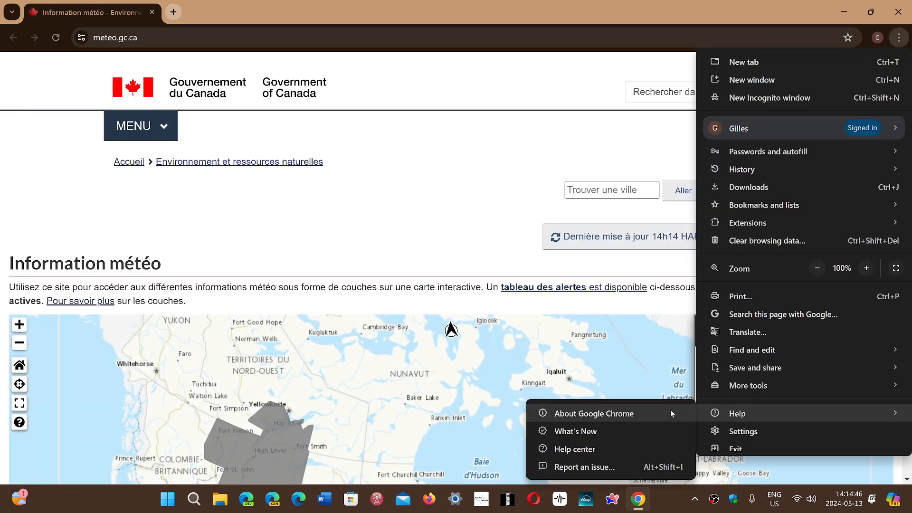
- Open About Google Chrome to confirm version 124.0.6367.202 is up to date
left_click(594, 413)
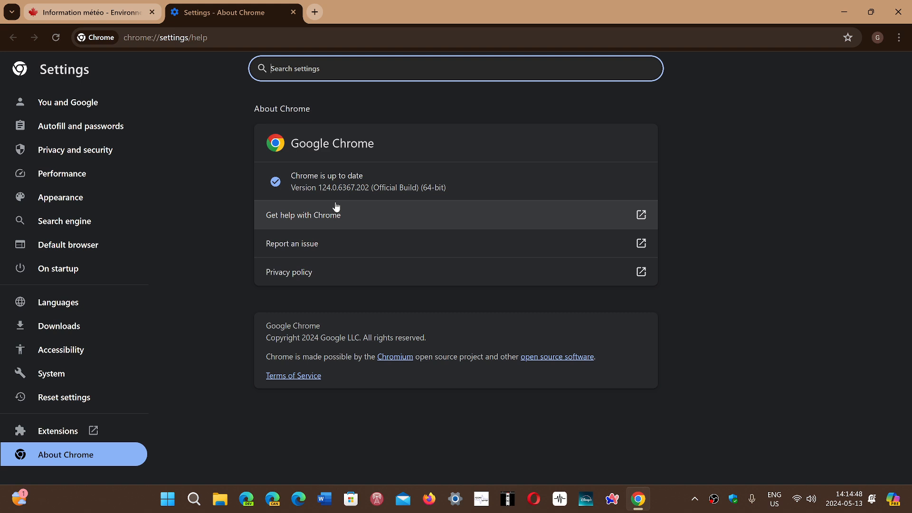
mouse_move(350, 198)
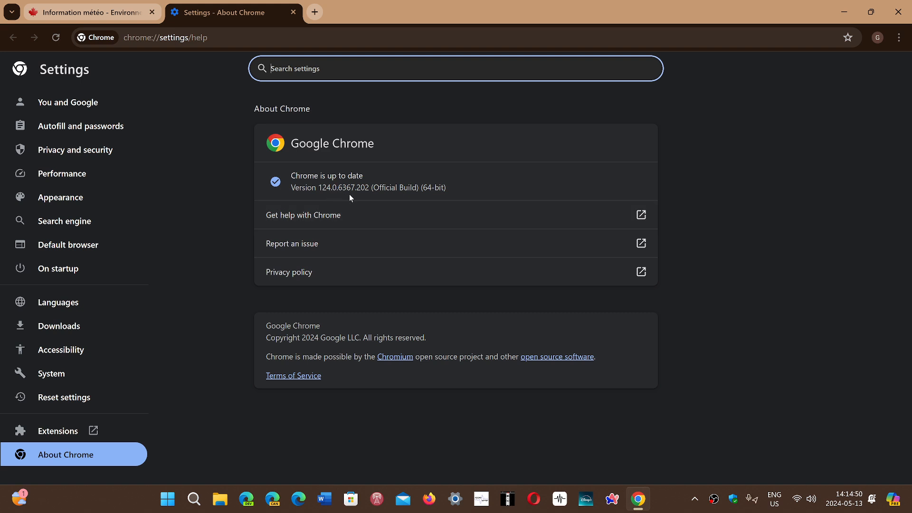
mouse_move(369, 197)
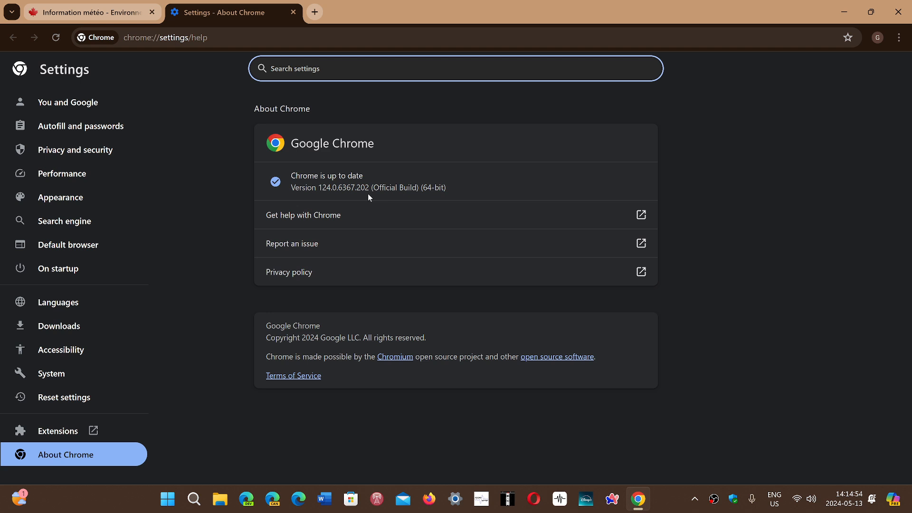
mouse_move(770, 285)
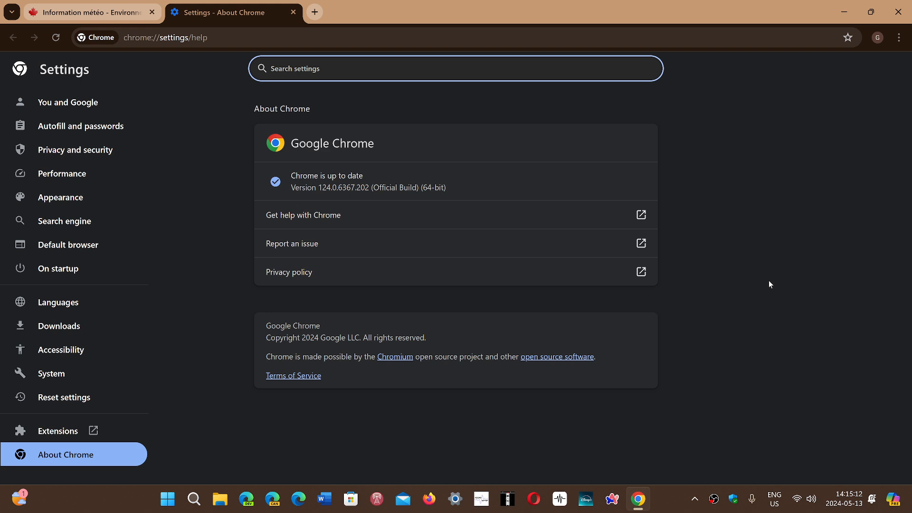
mouse_move(737, 163)
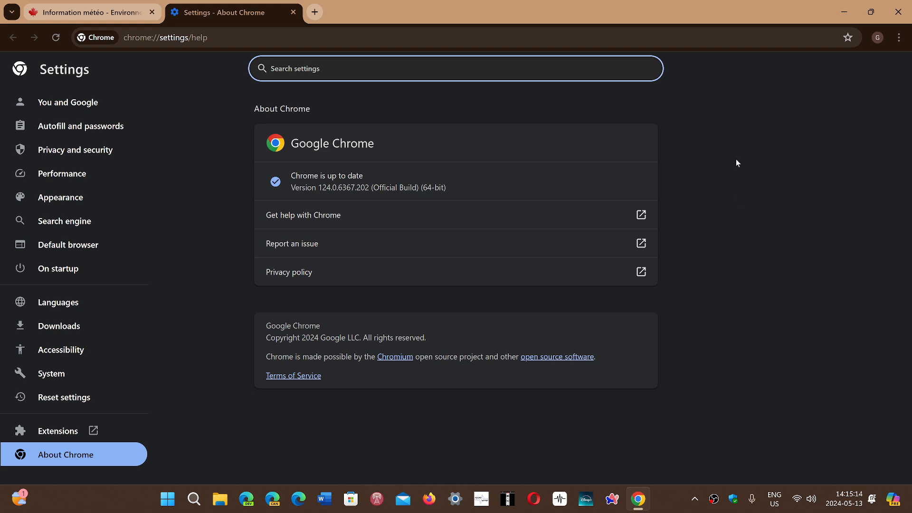
mouse_move(731, 201)
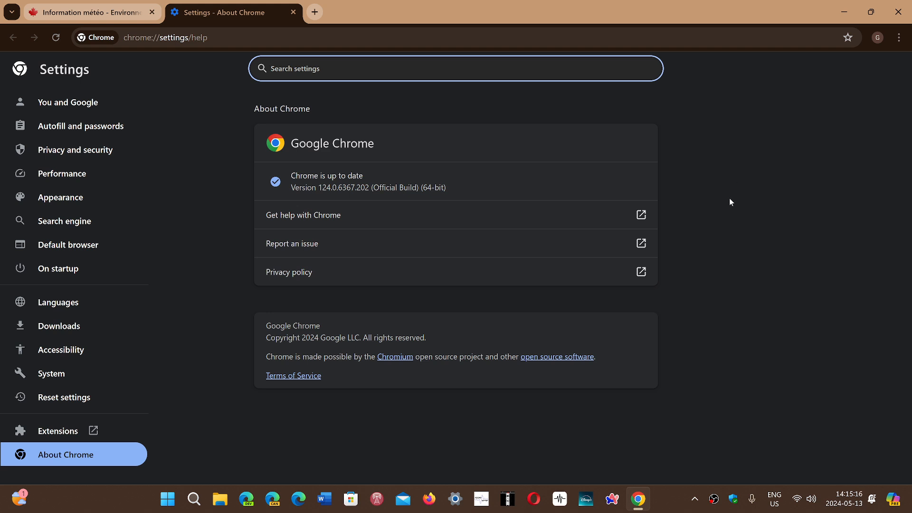
mouse_move(741, 15)
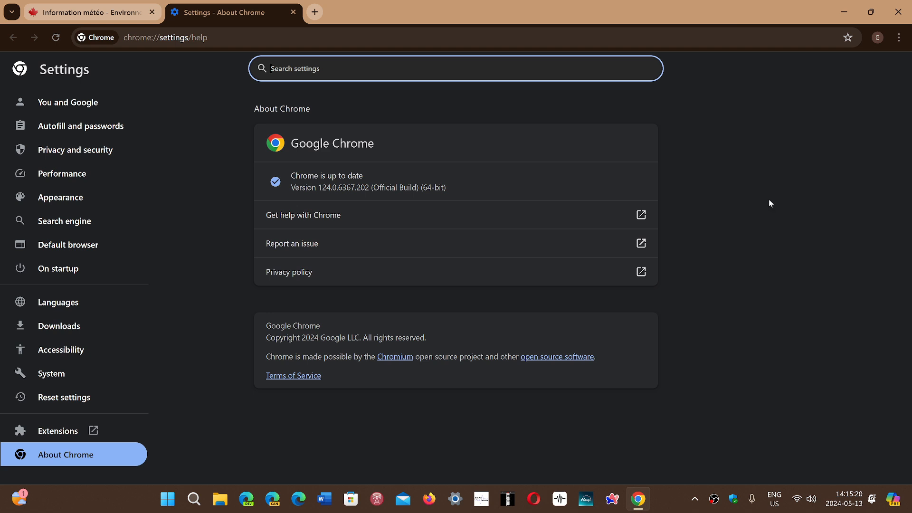
mouse_move(744, 272)
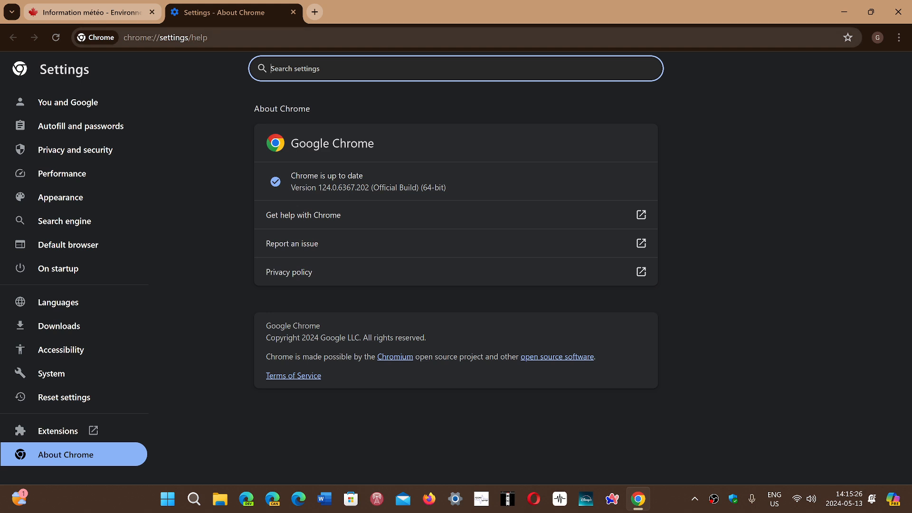
mouse_move(705, 306)
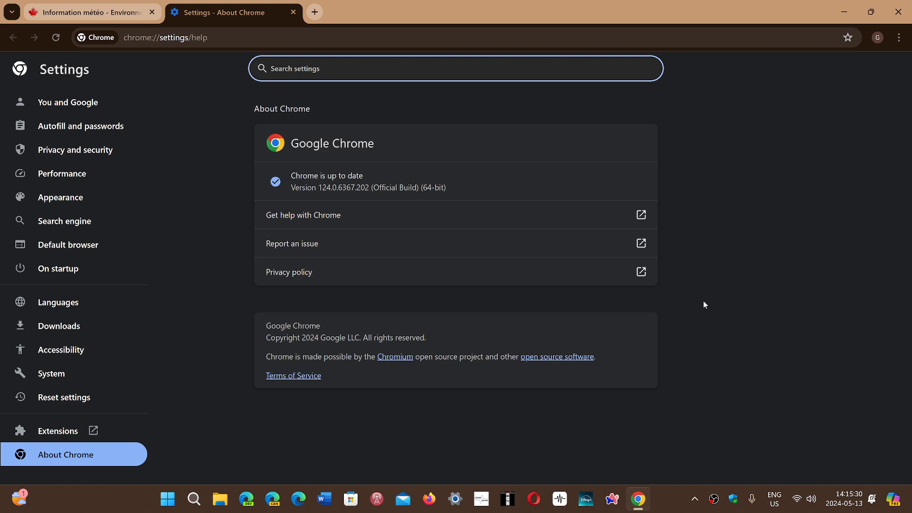
mouse_move(761, 277)
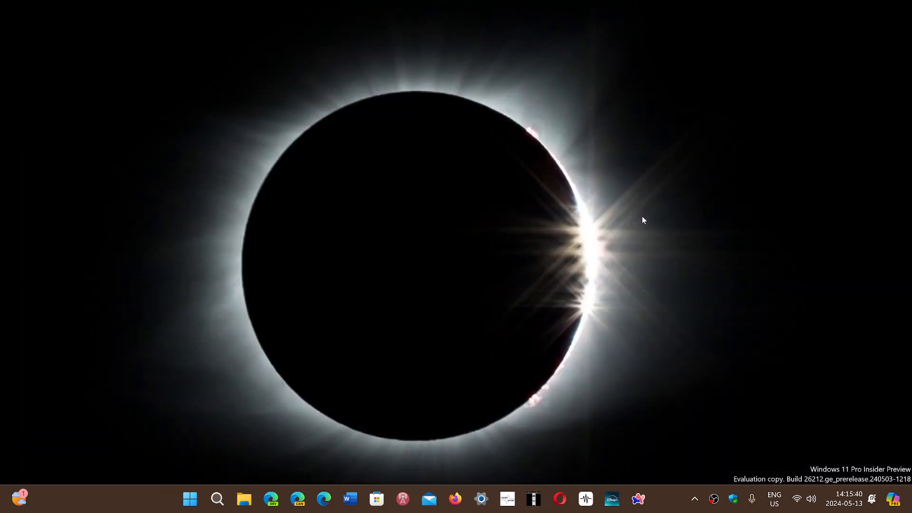
mouse_move(754, 280)
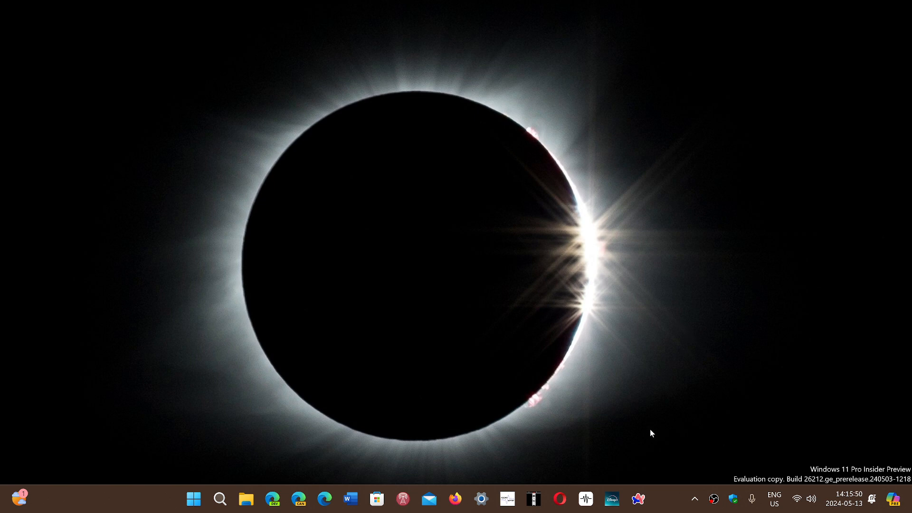
mouse_move(666, 505)
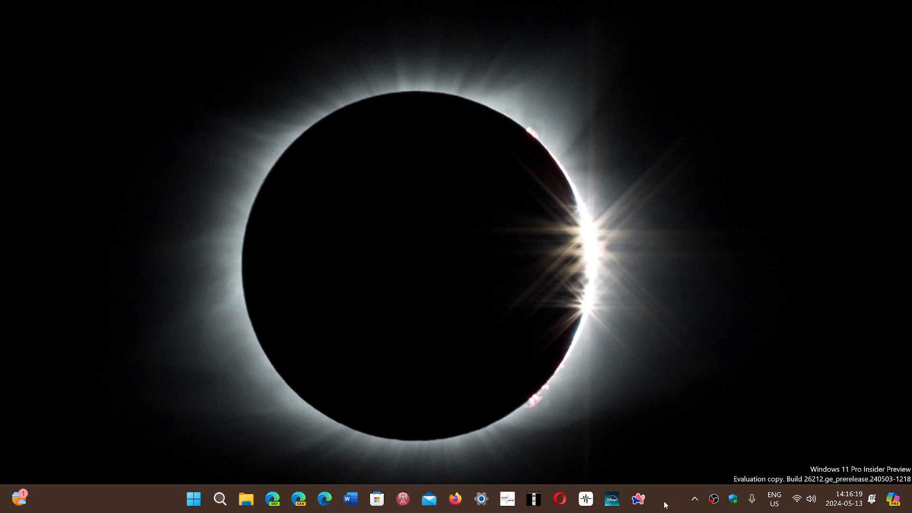
mouse_move(677, 377)
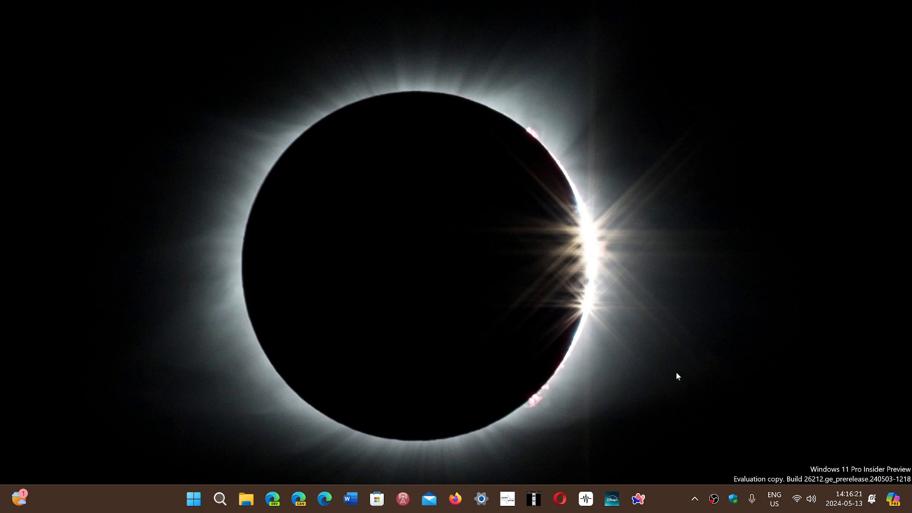
mouse_move(675, 447)
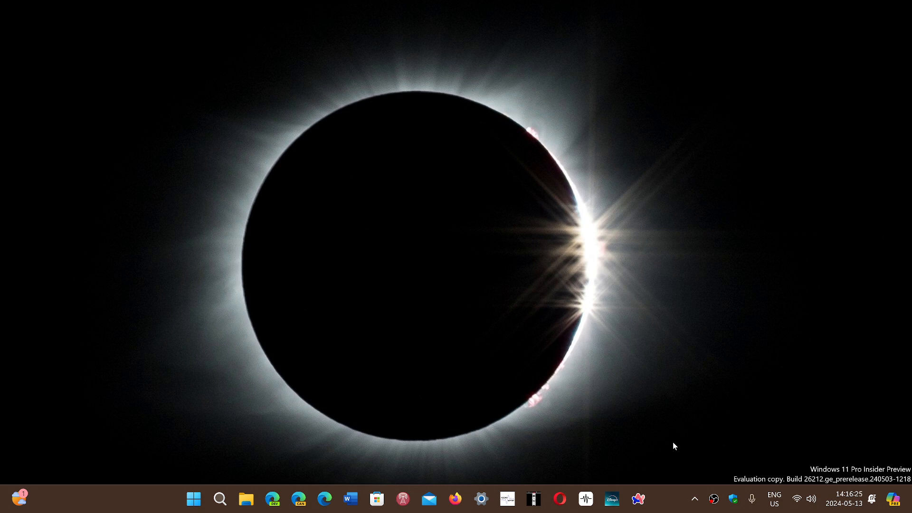
mouse_move(656, 504)
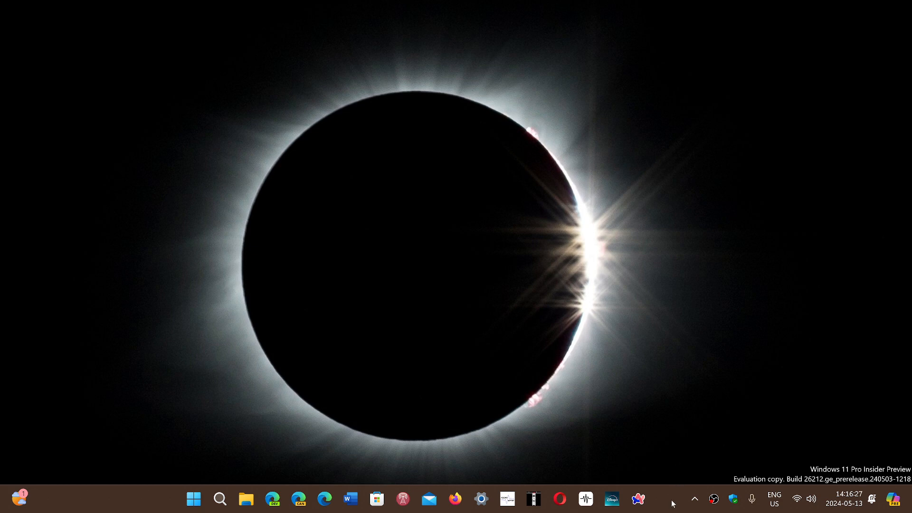